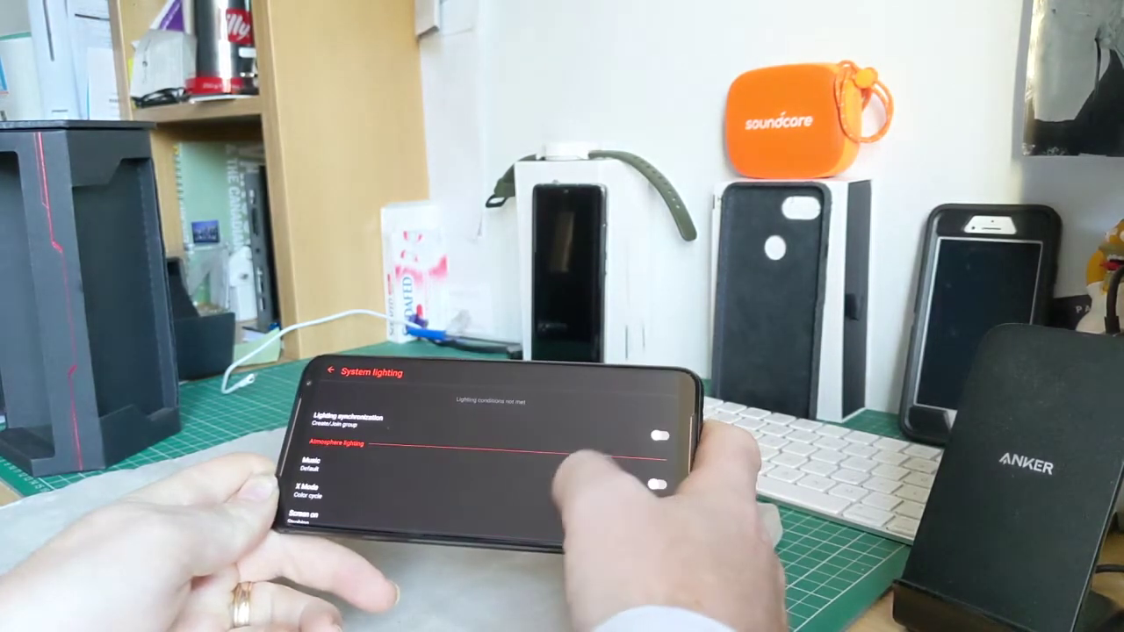
{"action": "scroll", "scroll_direction": "down", "scroll_amount": 3}
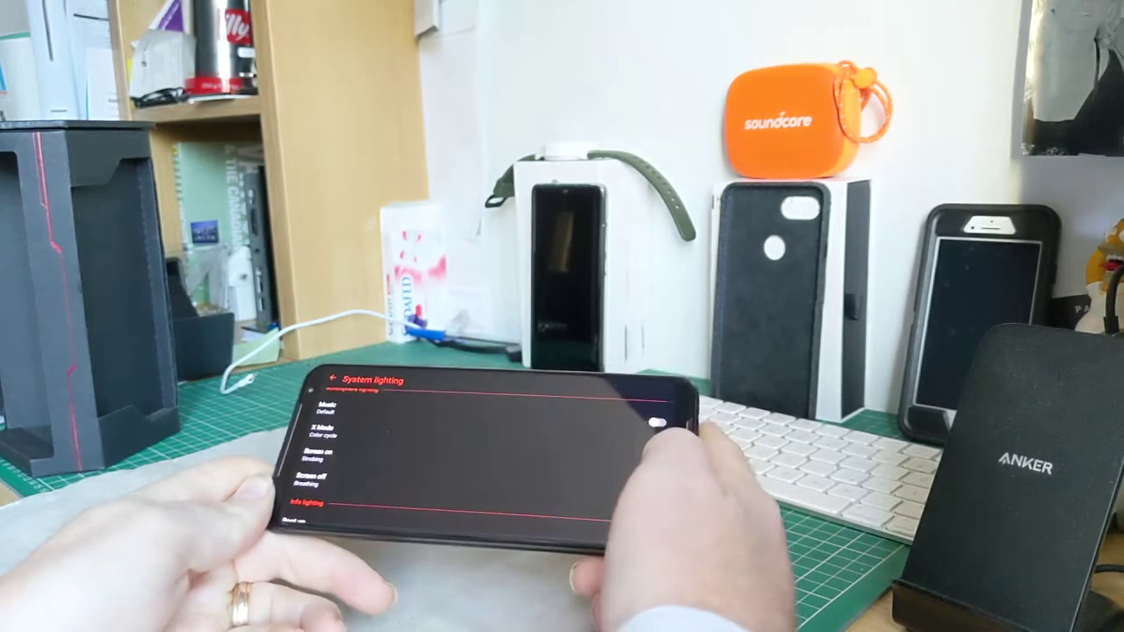